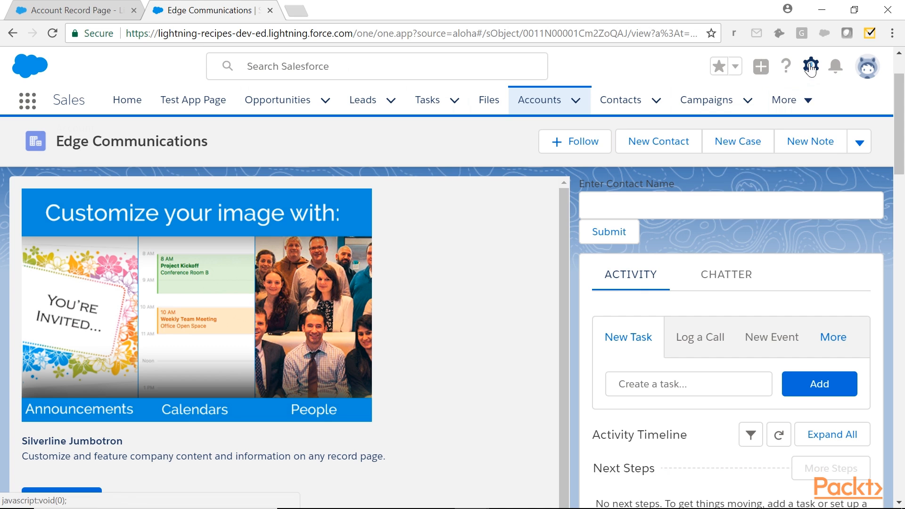
- From Setup, search Quick Find for 'page' and start a new Visualforce page
click(810, 66)
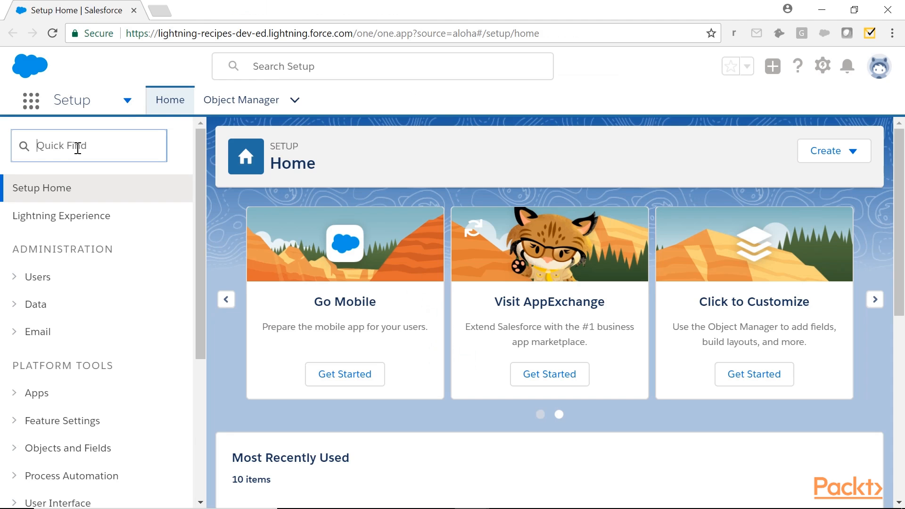
text(page)
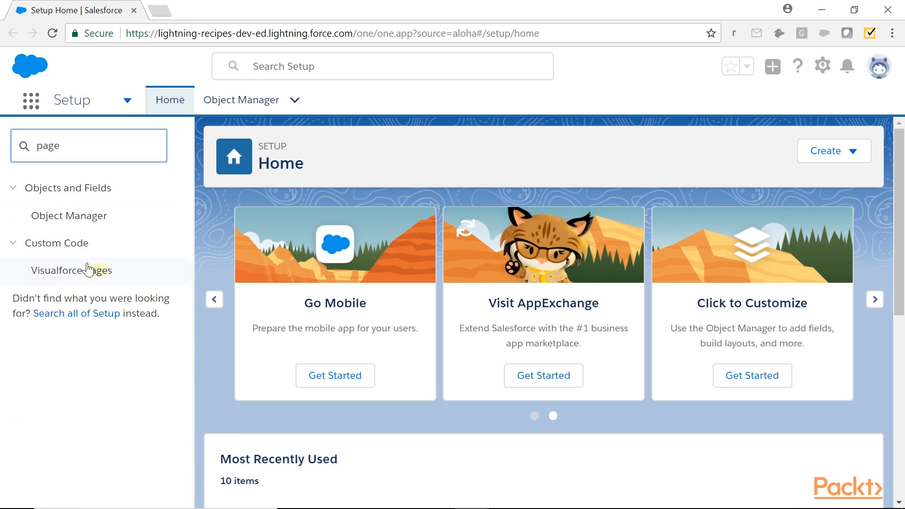
click(72, 270)
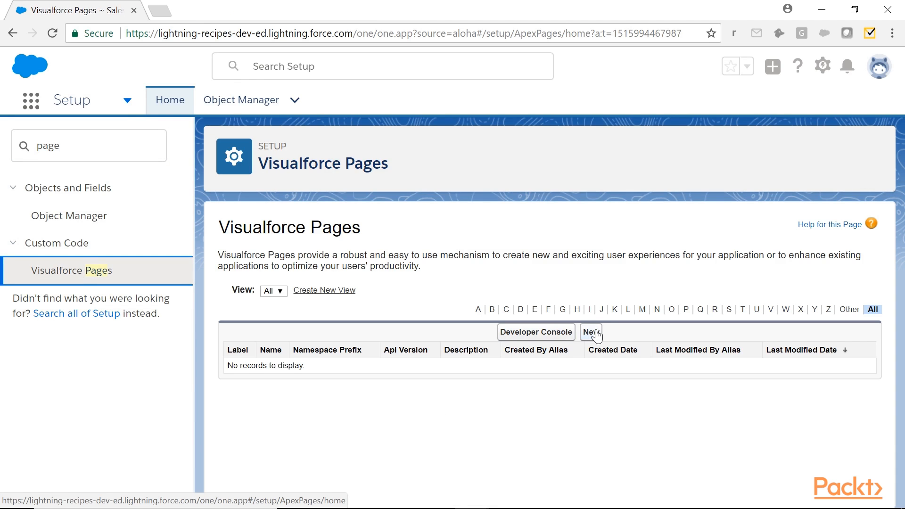
click(589, 331)
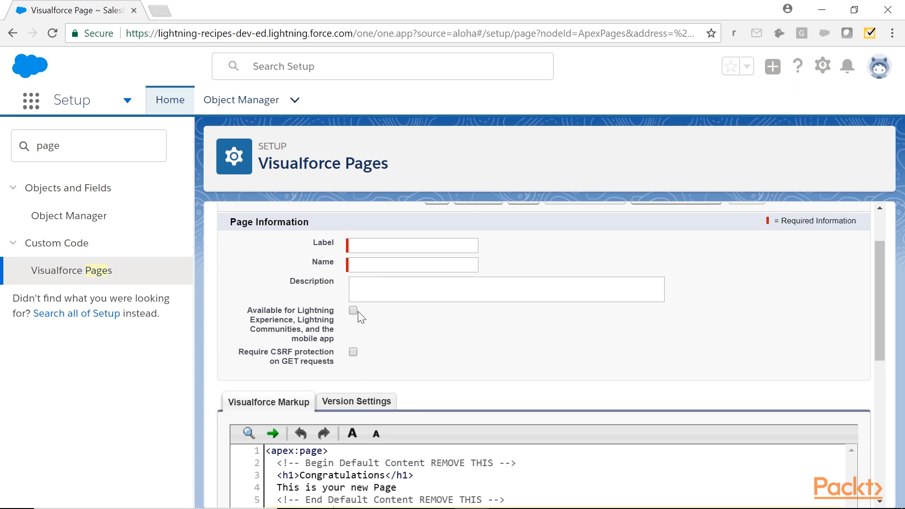
- Label the page TestVFPage2, add apex:outputText with value 'Hello World', and quick save
click(412, 244)
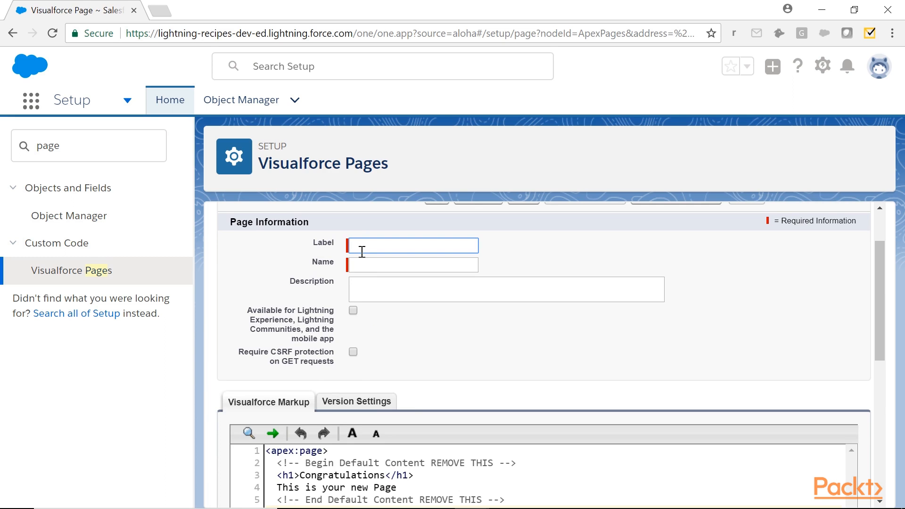
scroll(down, 3)
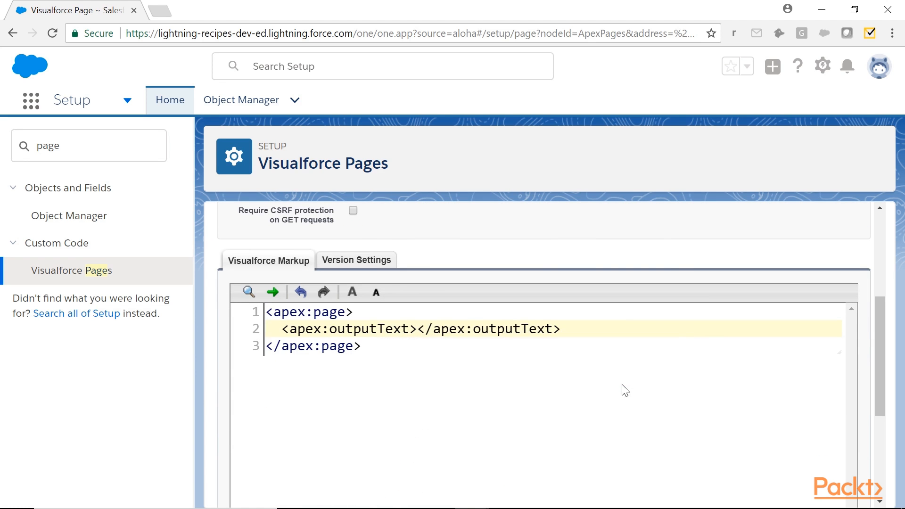
text(value="")
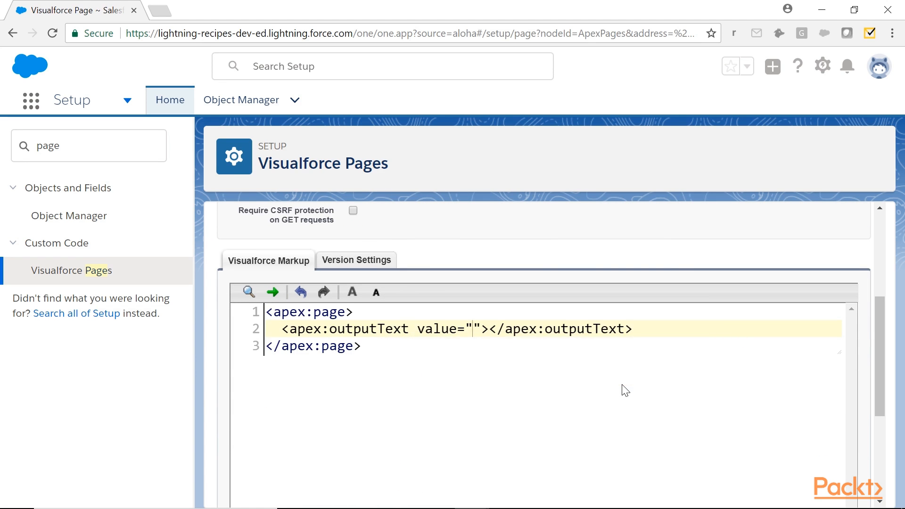
text(Hello World)
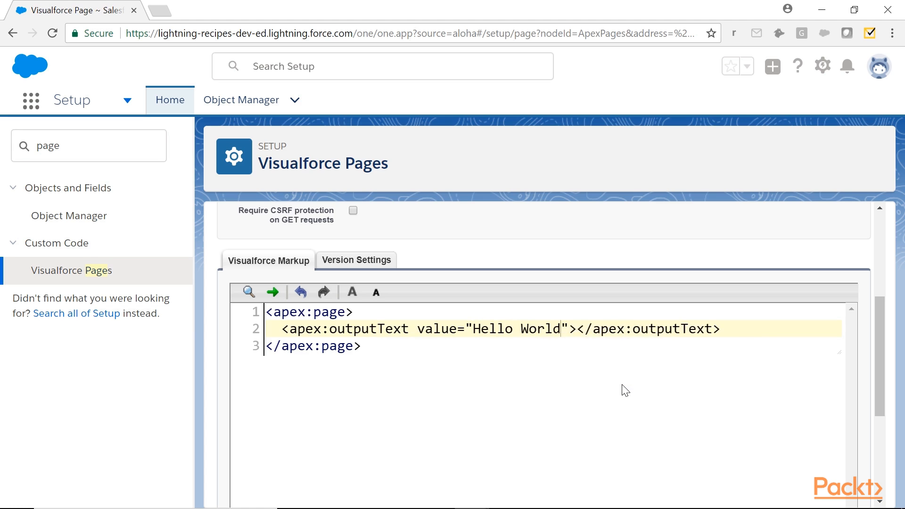
text(style="fo)
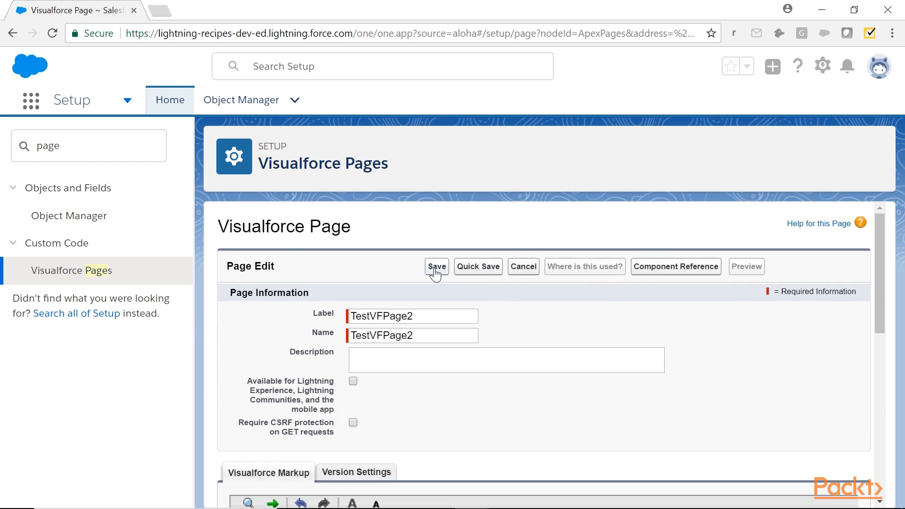
mouse_move(472, 266)
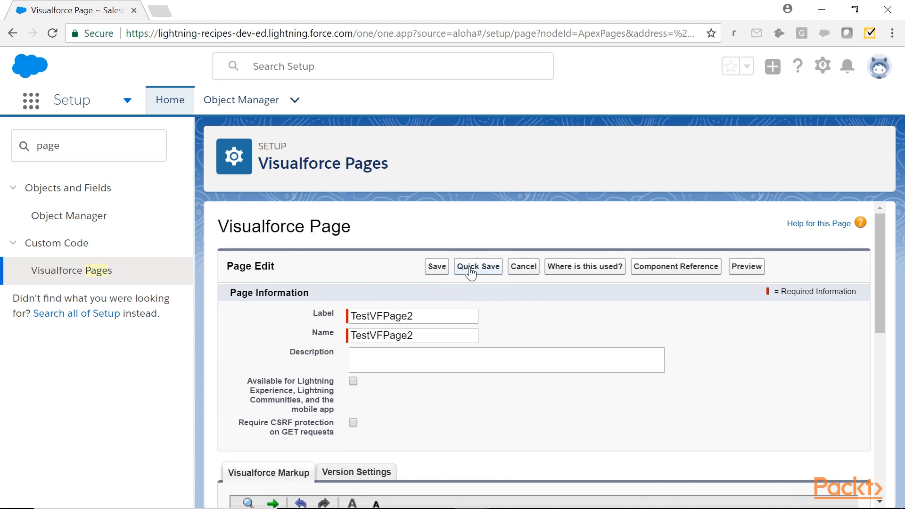
mouse_move(473, 281)
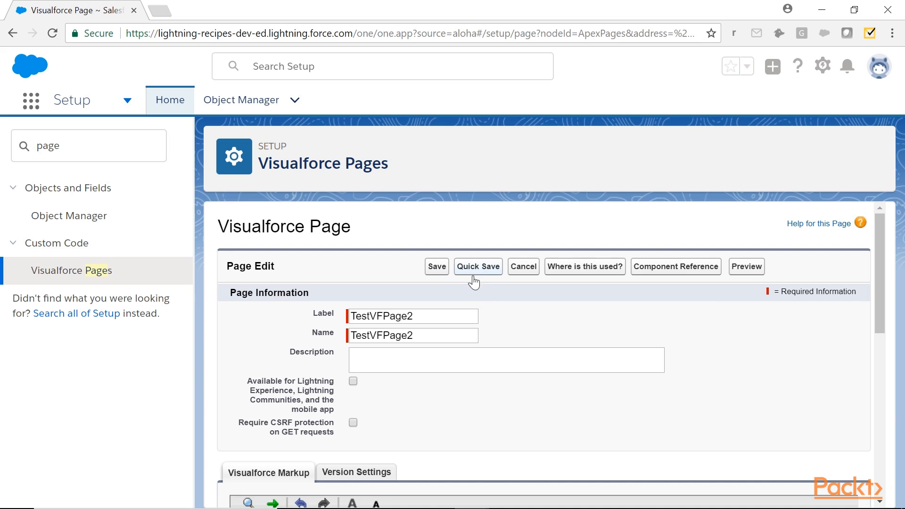
click(745, 266)
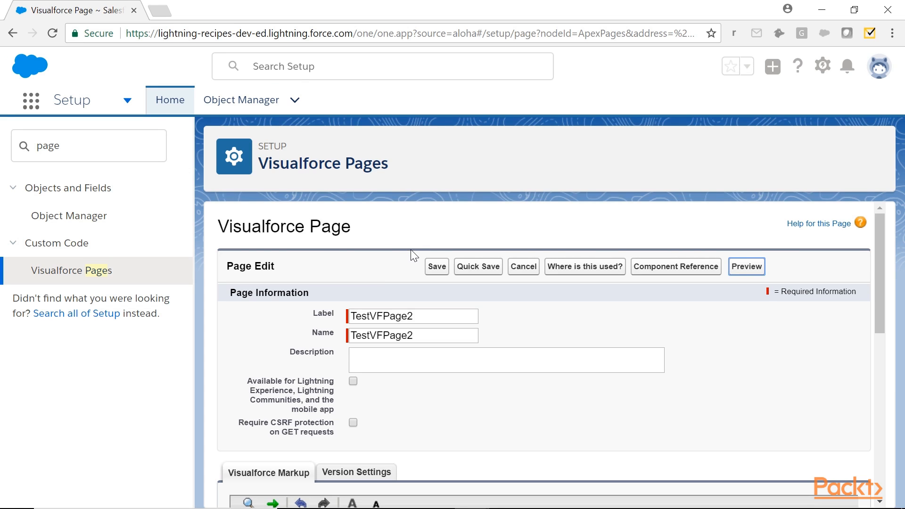
click(745, 266)
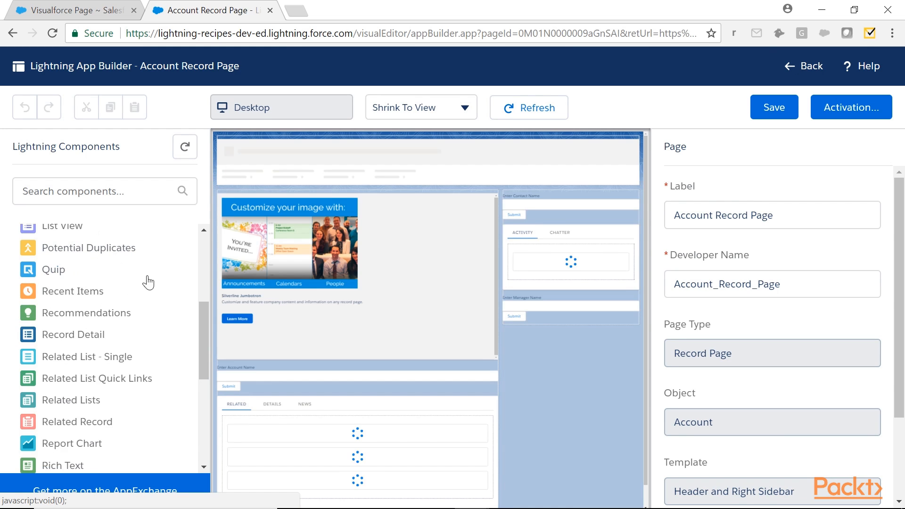
- Drop a Visualforce component on the Account page and find no pages in the dropdown
scroll(down, 3)
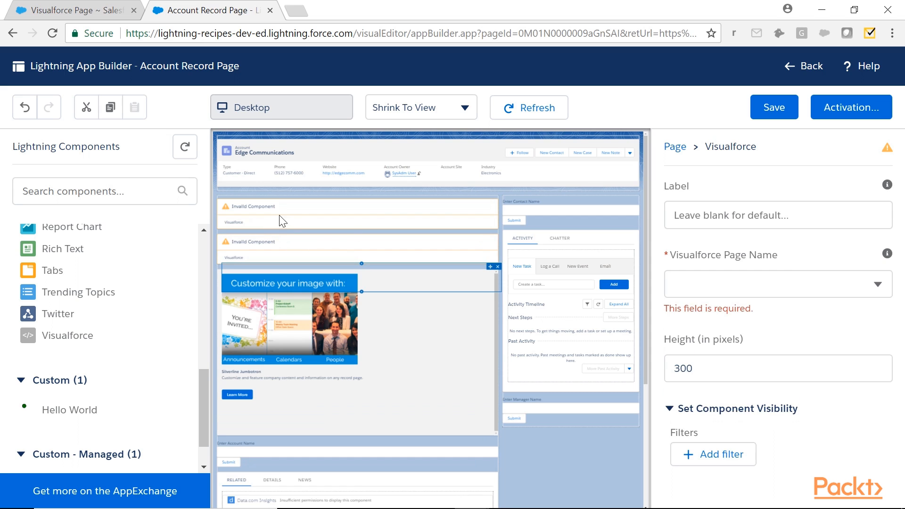
mouse_move(313, 218)
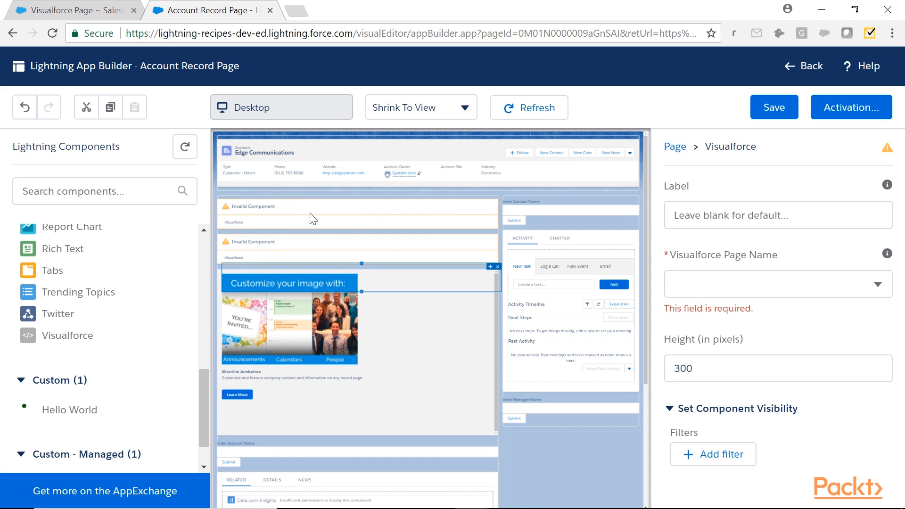
mouse_move(703, 151)
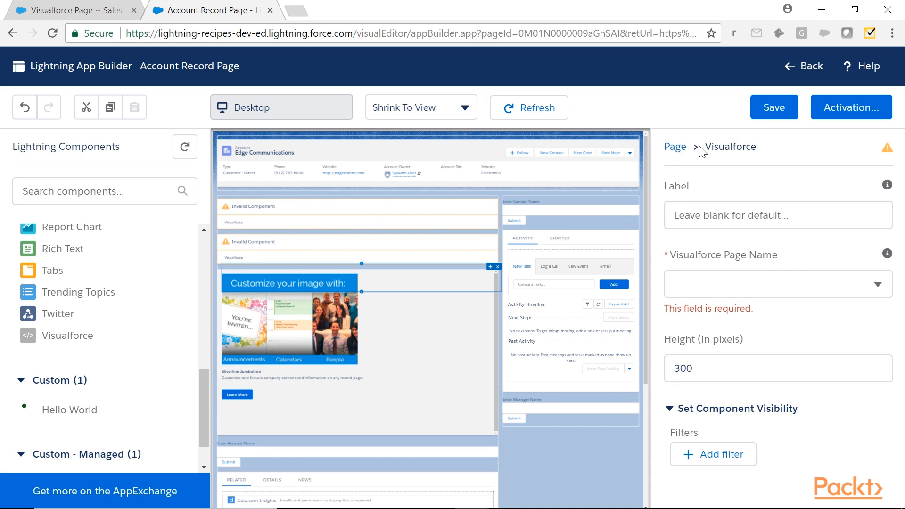
mouse_move(749, 190)
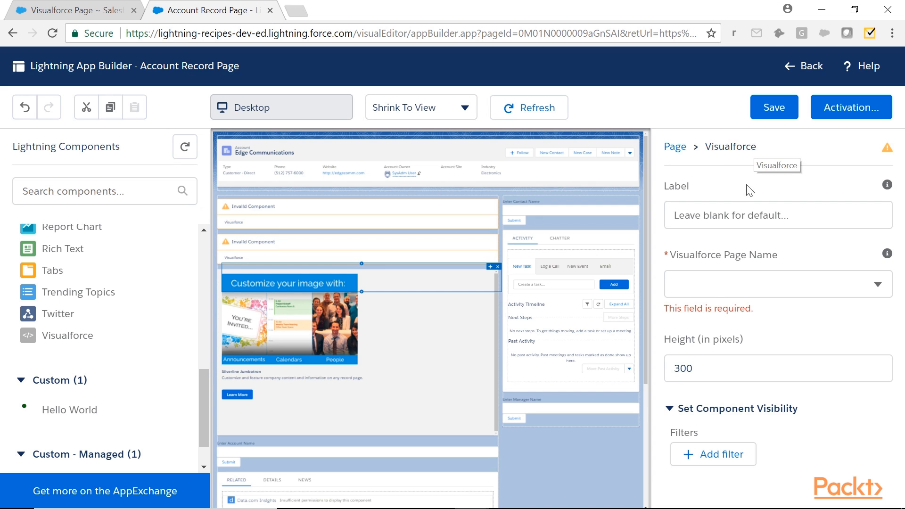
click(776, 283)
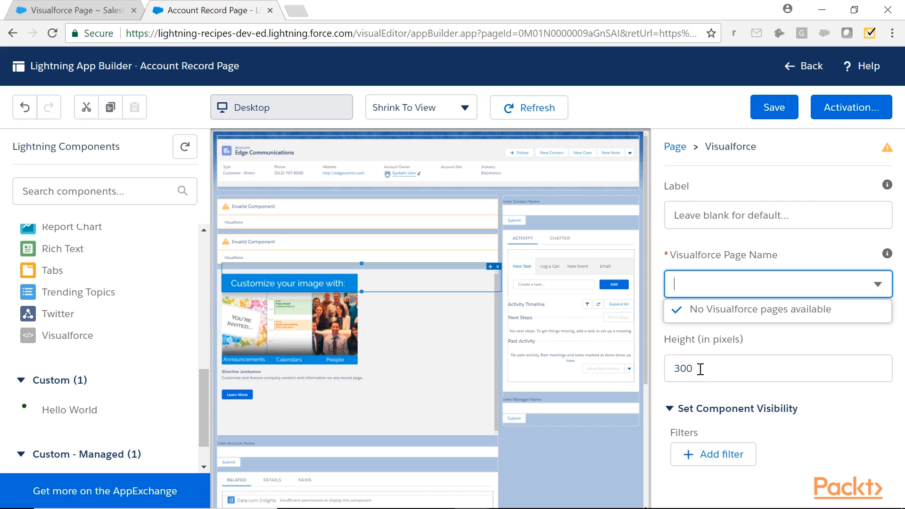
click(777, 368)
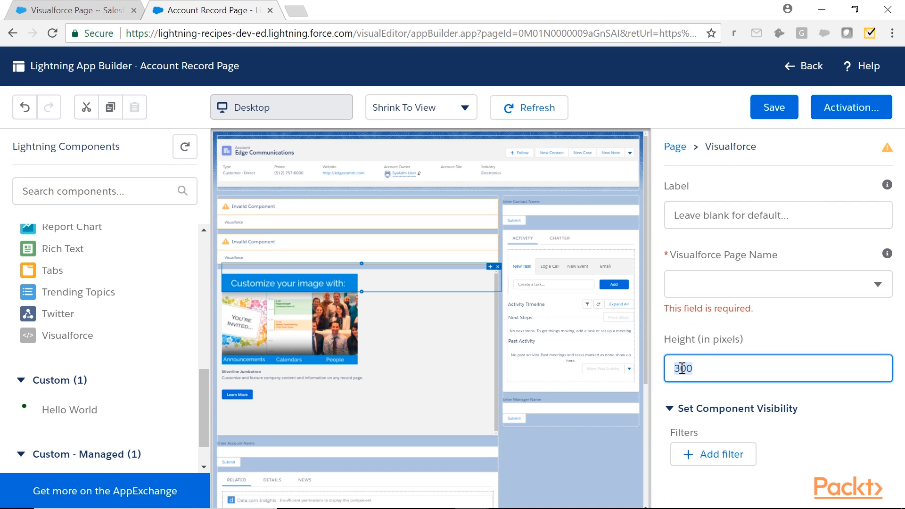
mouse_move(545, 452)
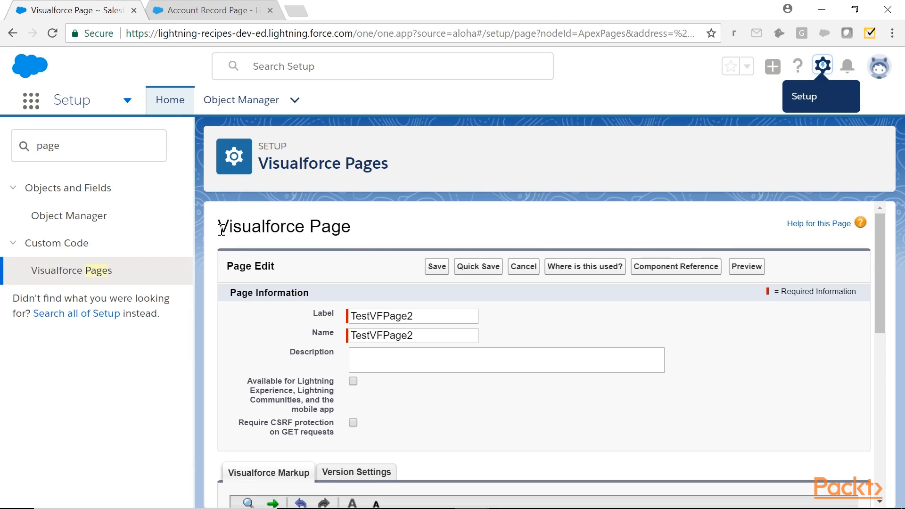
mouse_move(311, 373)
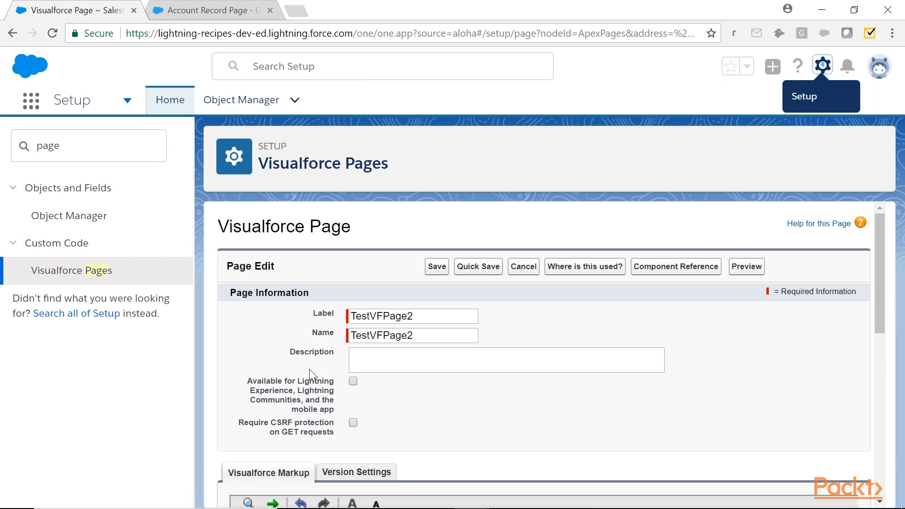
- Tick 'Available for Lightning Experience, Lightning Communities, and the mobile app' on TestVFPage2
click(353, 380)
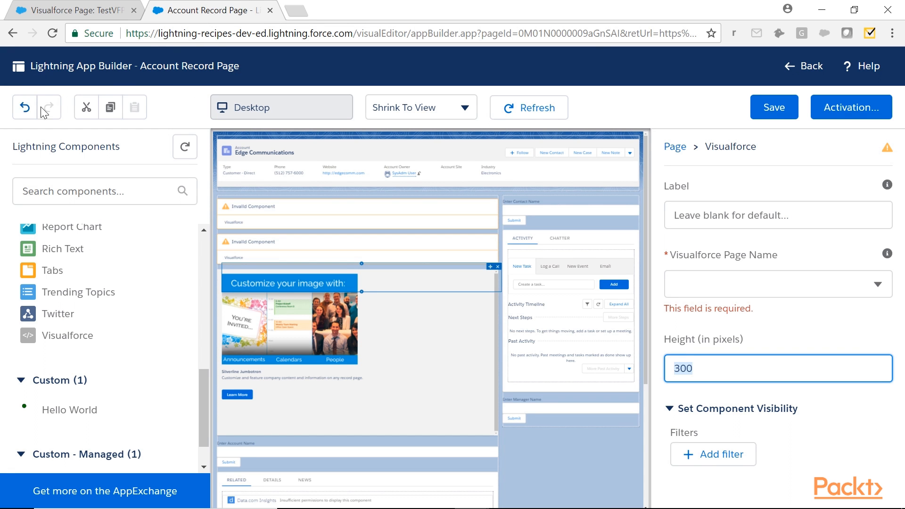
- Replace the invalid components with a TestVFPage2 Visualforce component, save the page, and go back
click(527, 108)
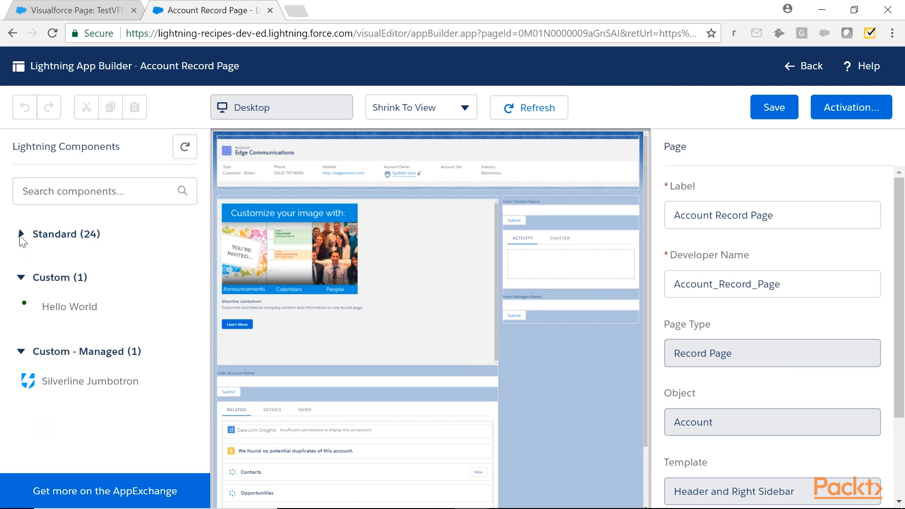
click(528, 107)
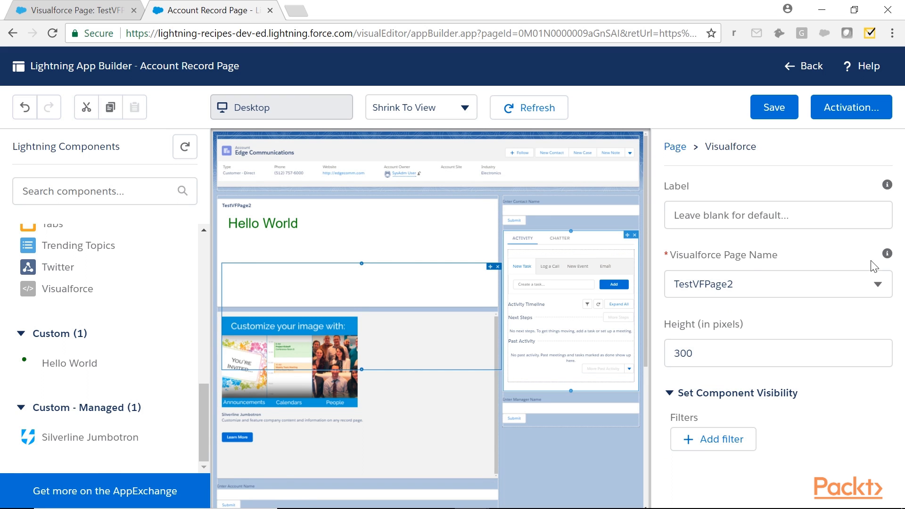
click(776, 283)
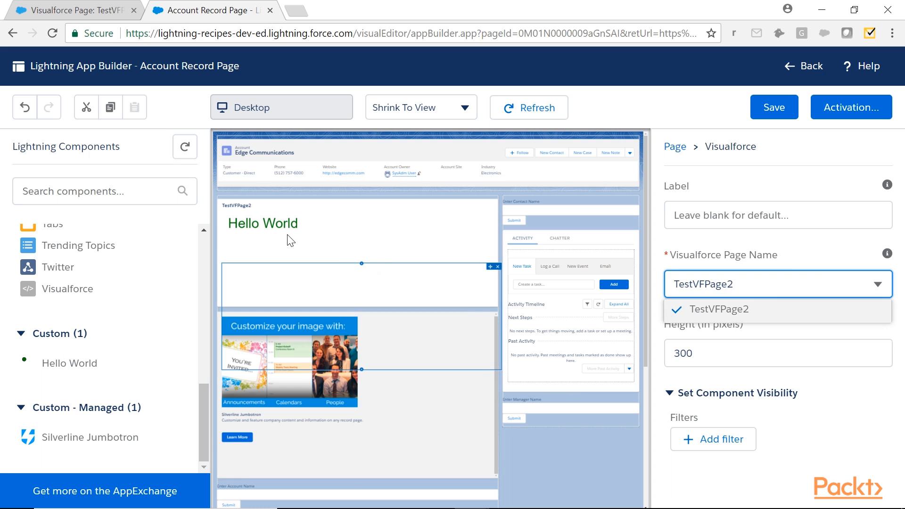
click(774, 107)
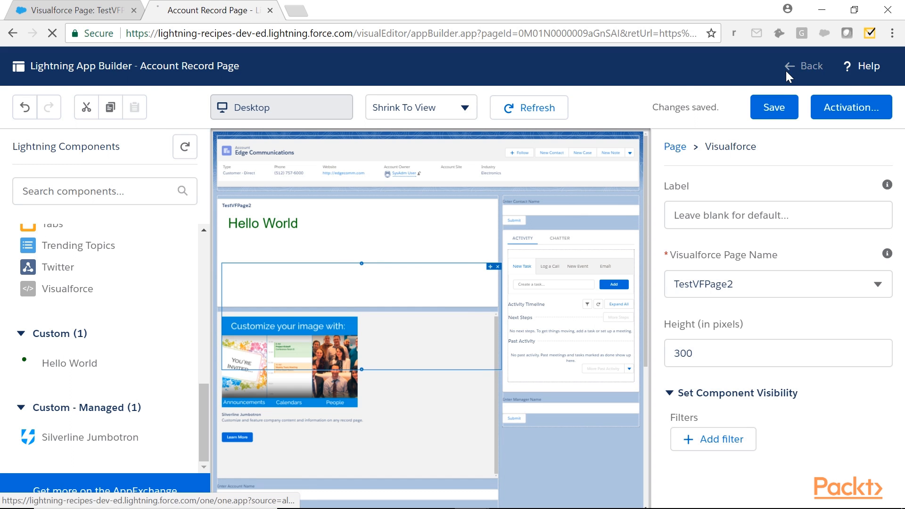
click(803, 66)
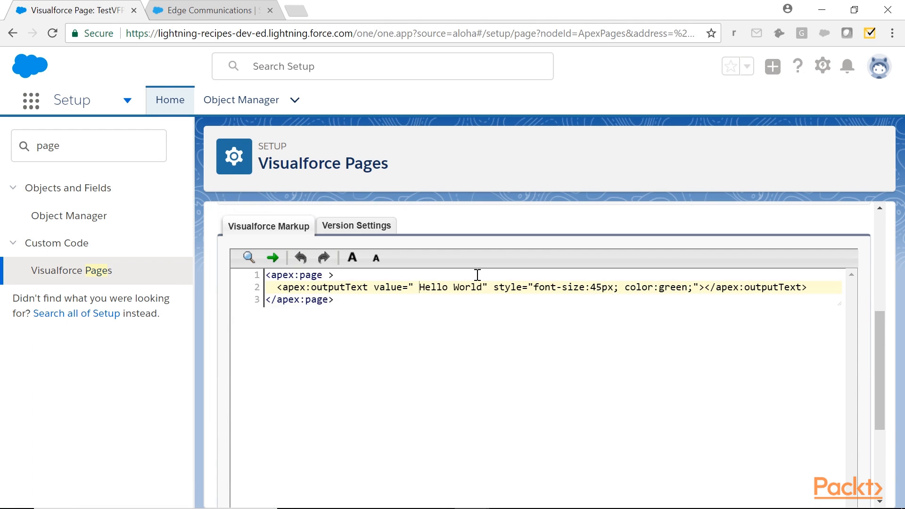
- Change the markup to 'Hello {!$User.FirstName} {!$User.LastName}' and save TestVFPage2
text({!})
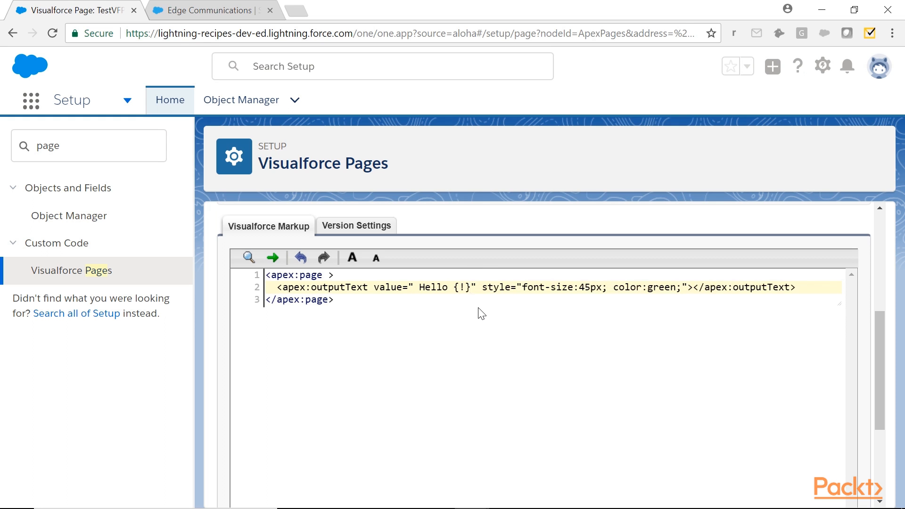
text($User.FirstName} {!$User.LastName)
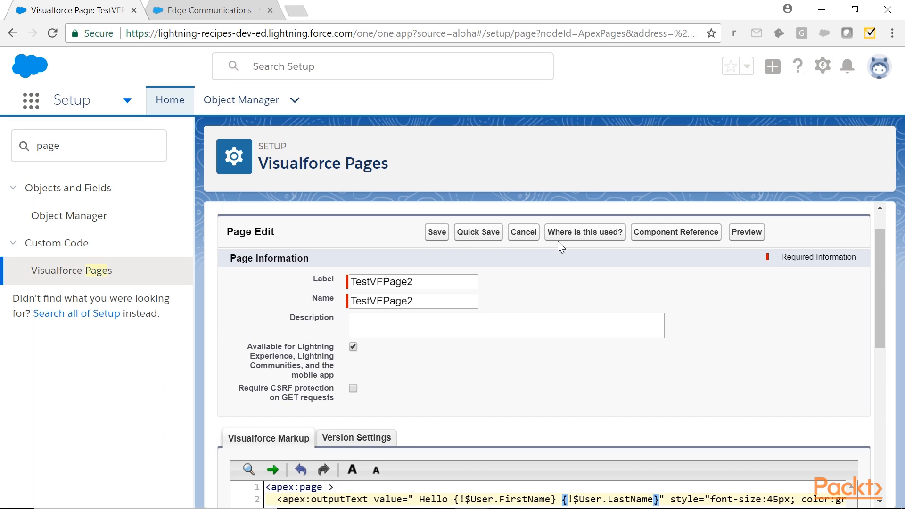
click(872, 65)
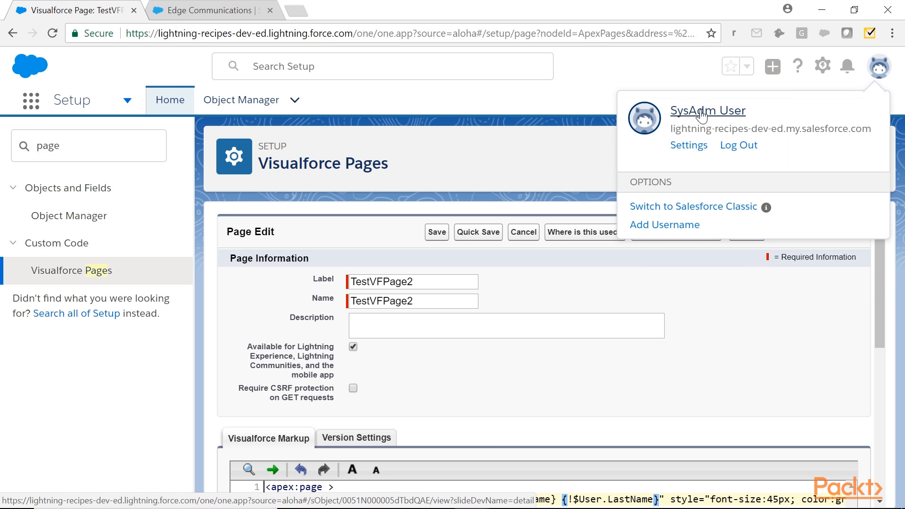
mouse_move(626, 152)
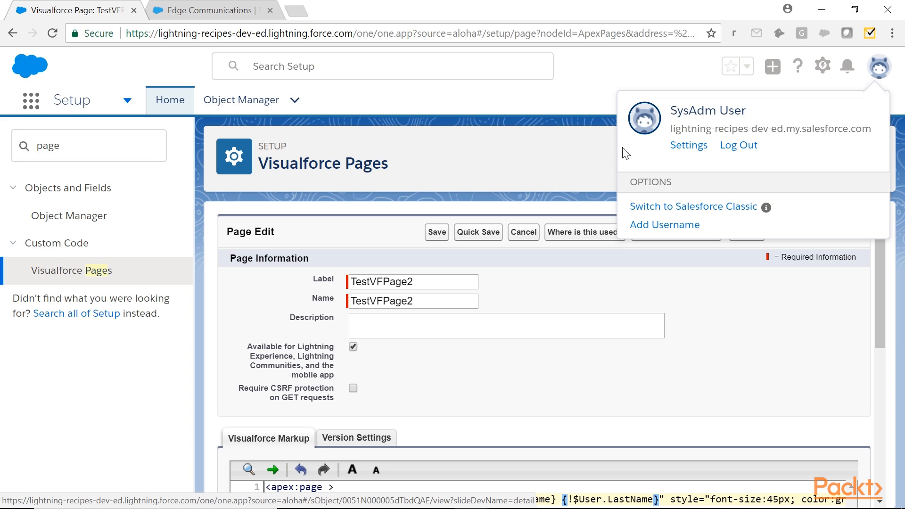
mouse_move(532, 271)
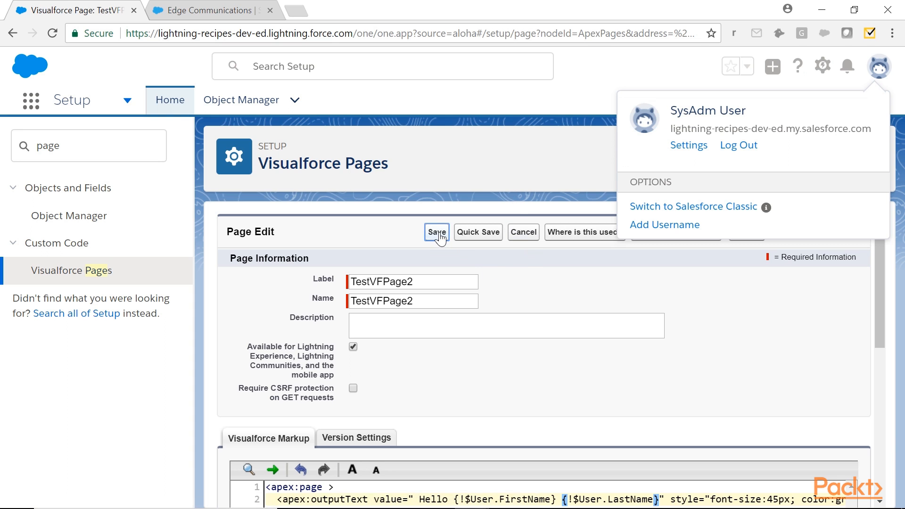
click(436, 231)
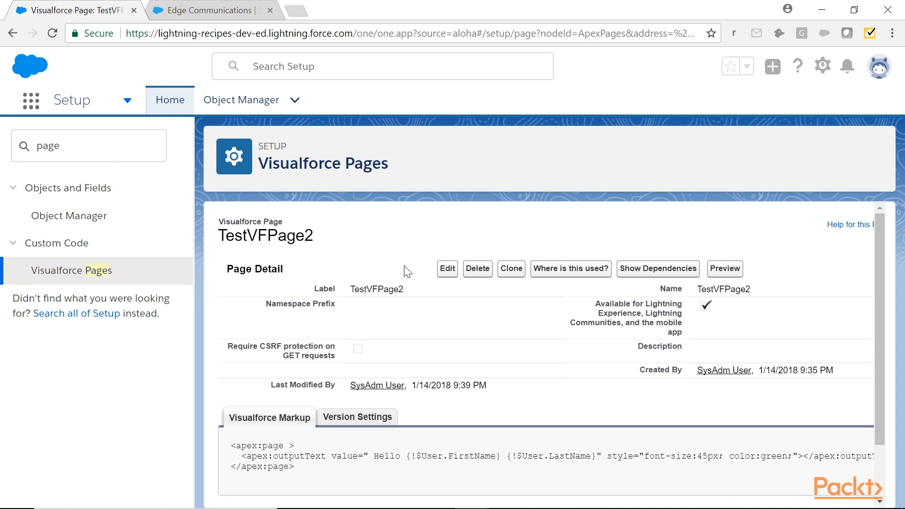
click(208, 10)
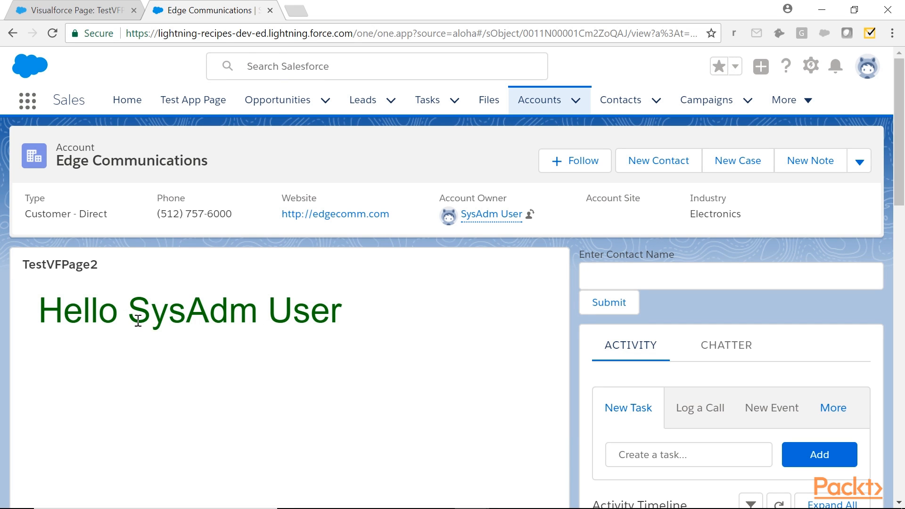
mouse_move(867, 66)
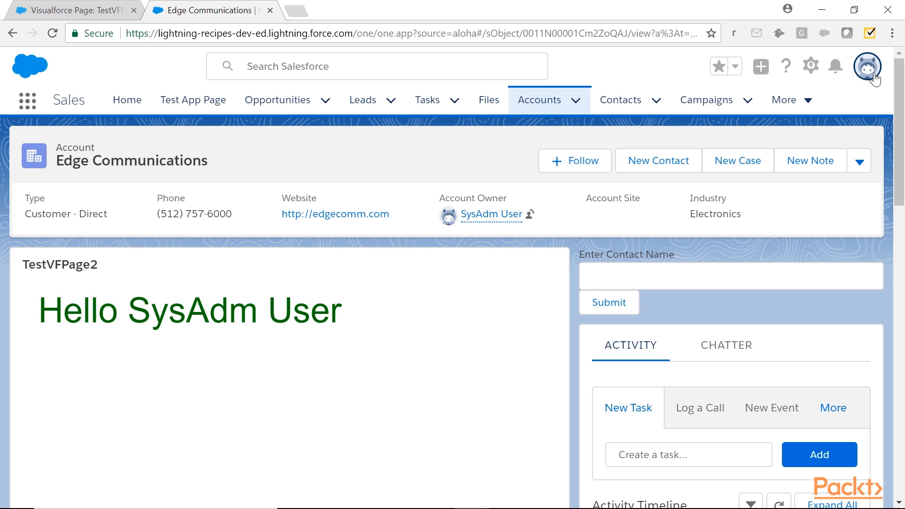